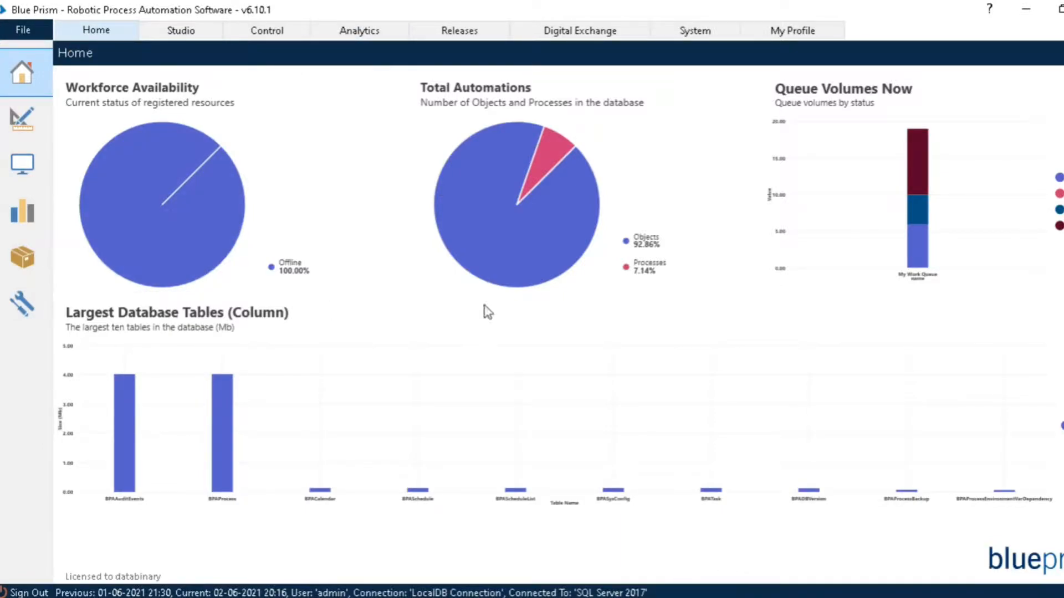
mouse_move(536, 204)
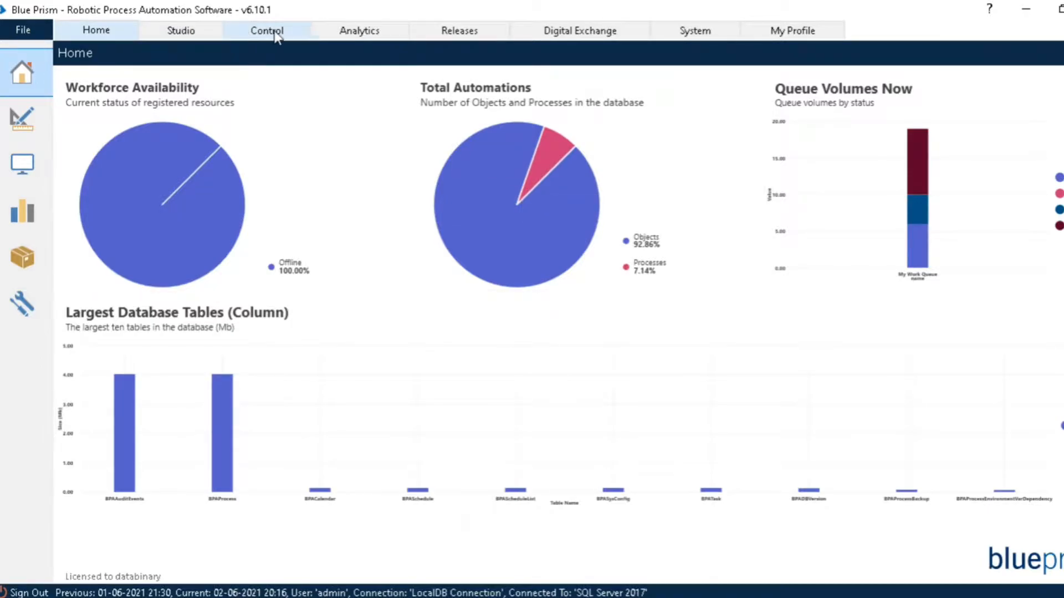
Step: Browse the Control and Releases sections, ending in the System area
left_click(266, 30)
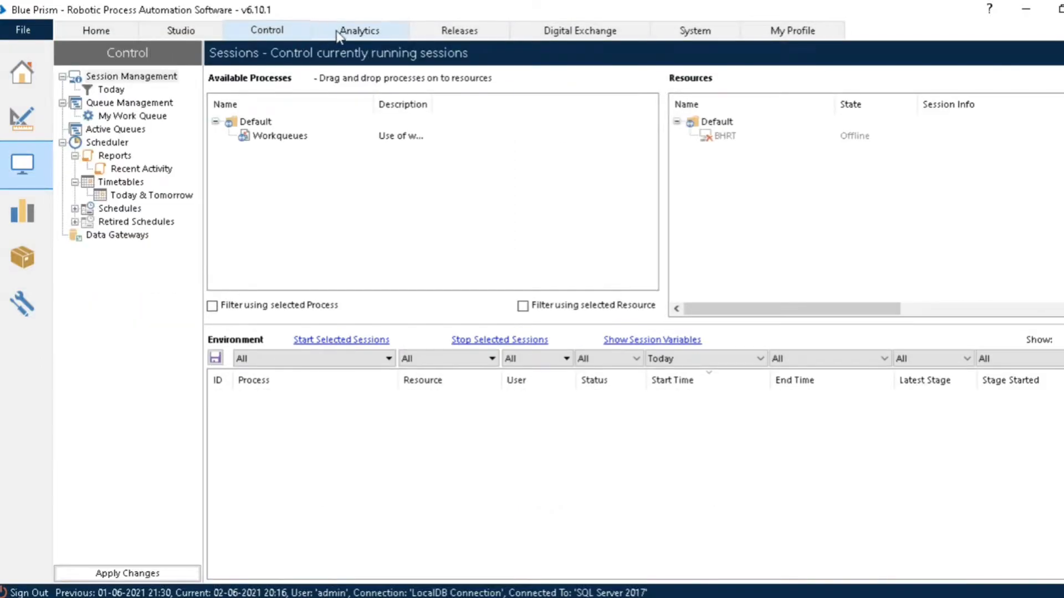
left_click(359, 30)
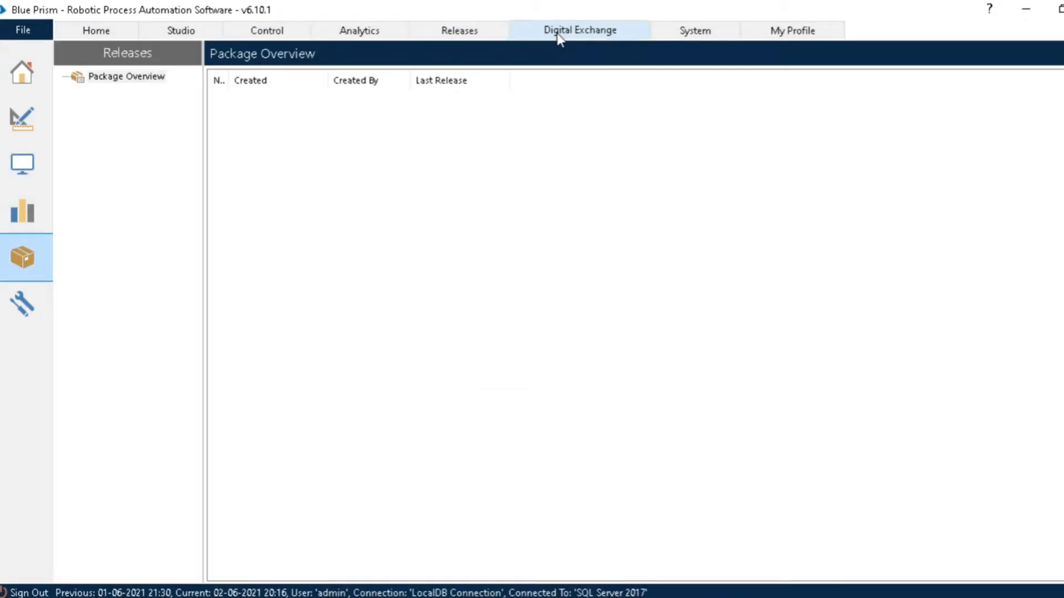
left_click(693, 30)
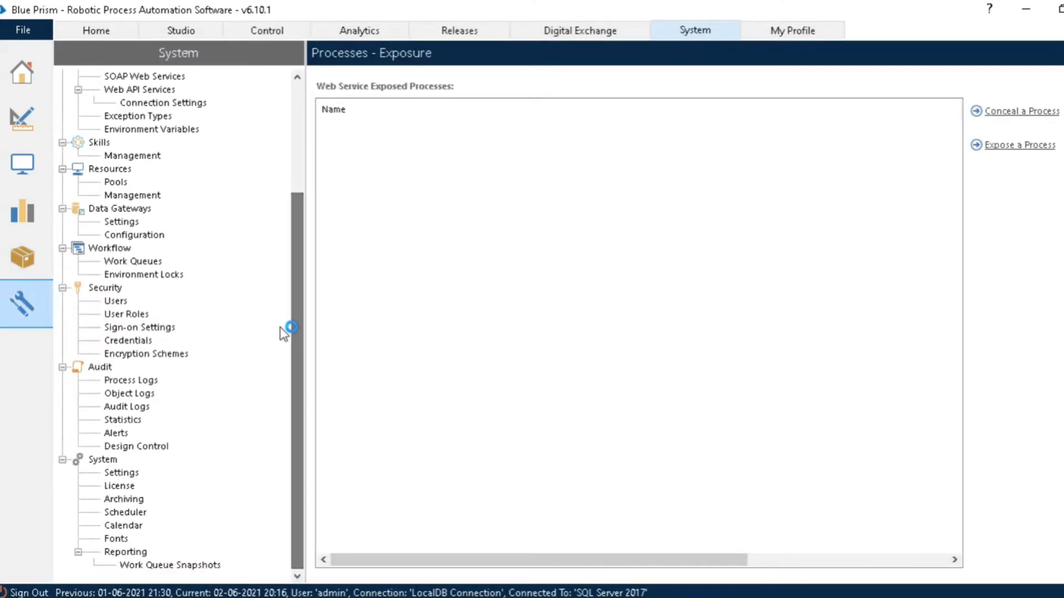
mouse_move(124, 444)
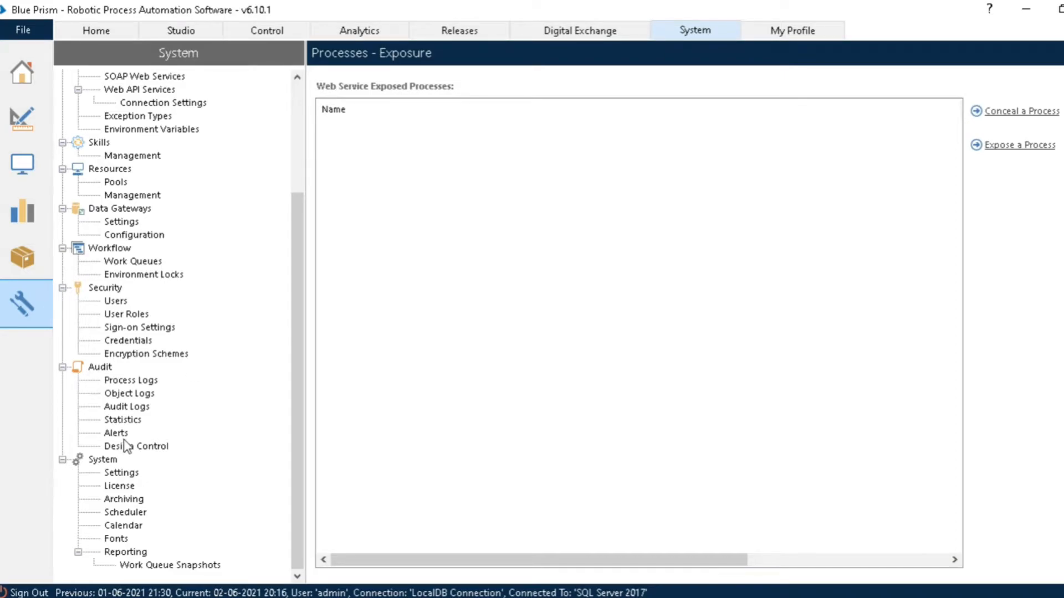
Step: Open System Settings and scroll down to the Environment Themes name and colour options
left_click(120, 472)
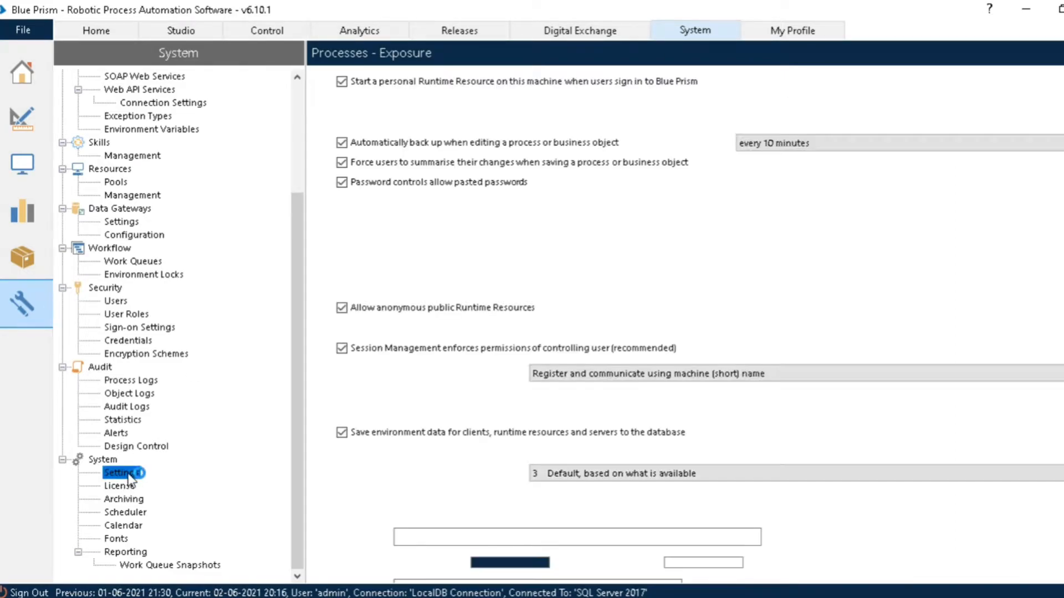
left_click(120, 472)
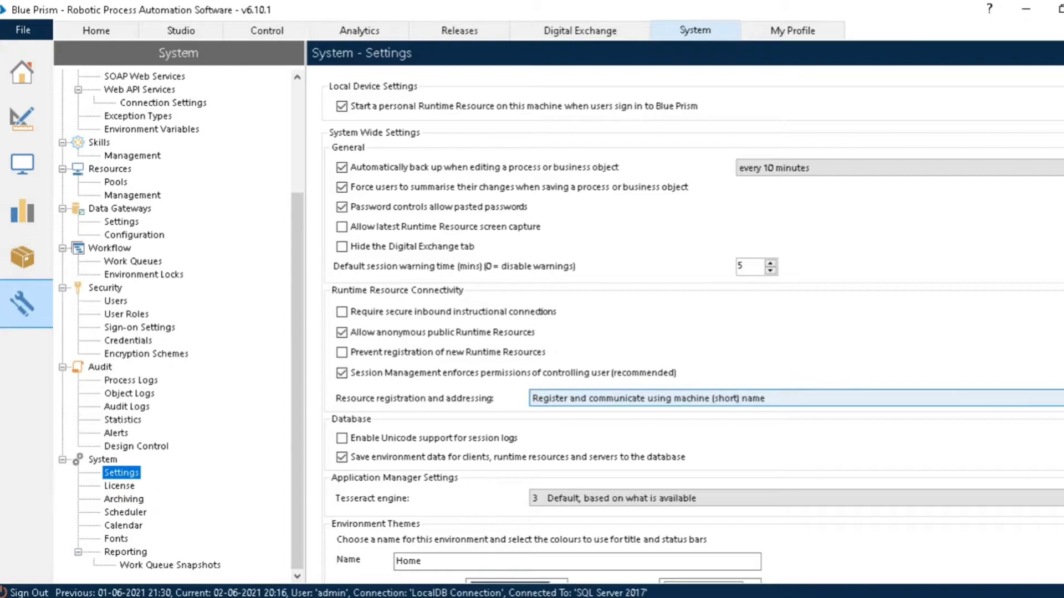
scroll("down", 3)
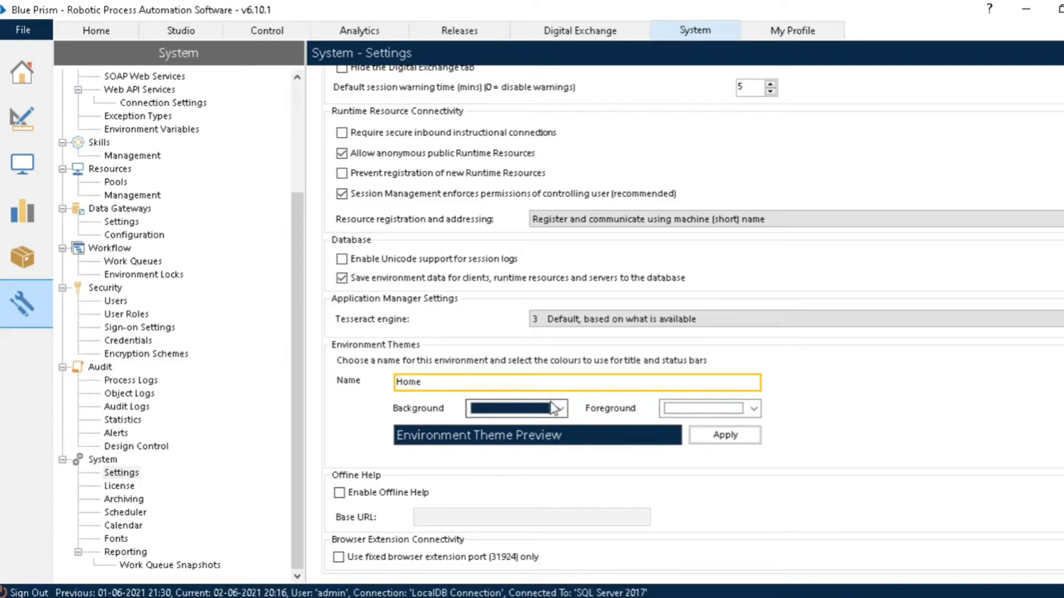
Step: Apply a yellow background and purple foreground to the environment theme
left_click(559, 408)
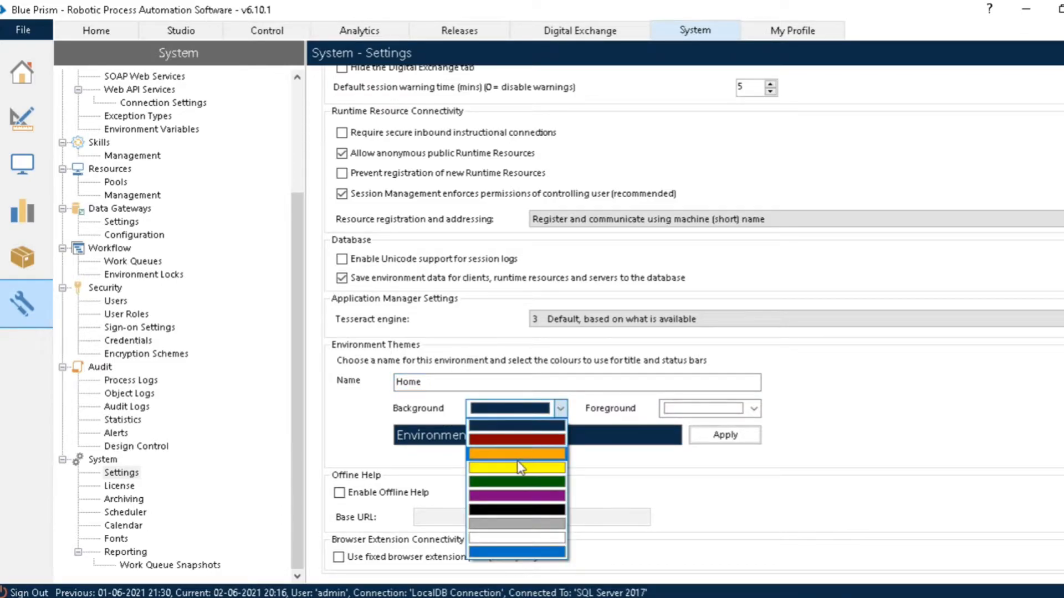
left_click(516, 468)
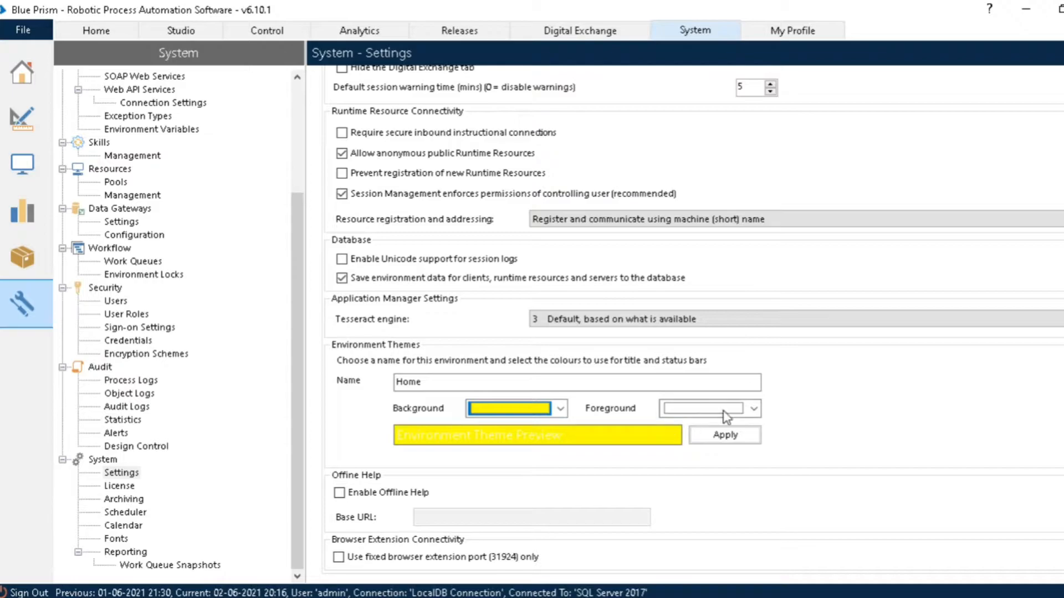
left_click(753, 407)
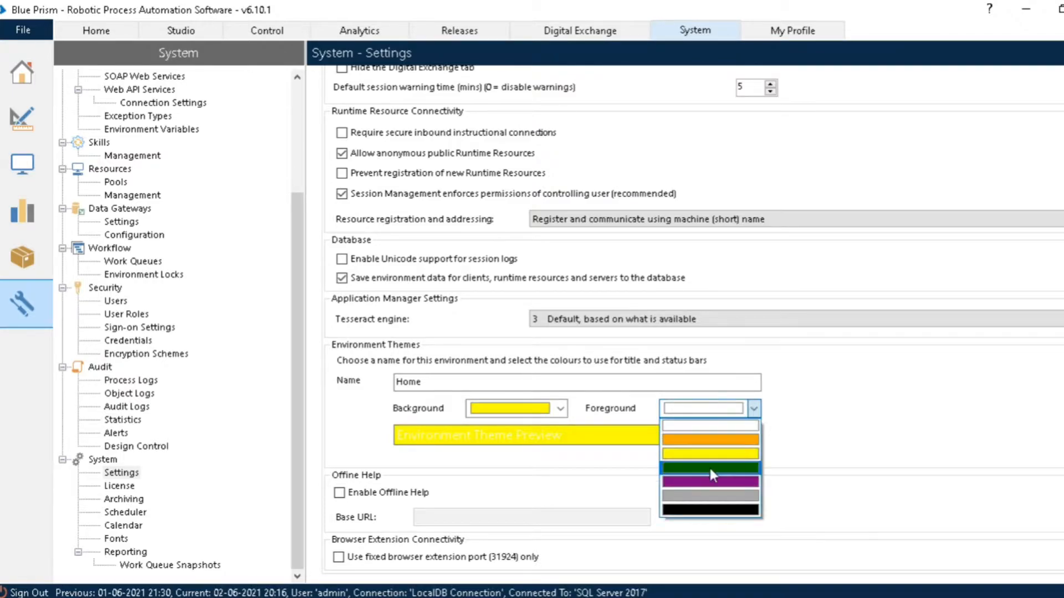
left_click(709, 480)
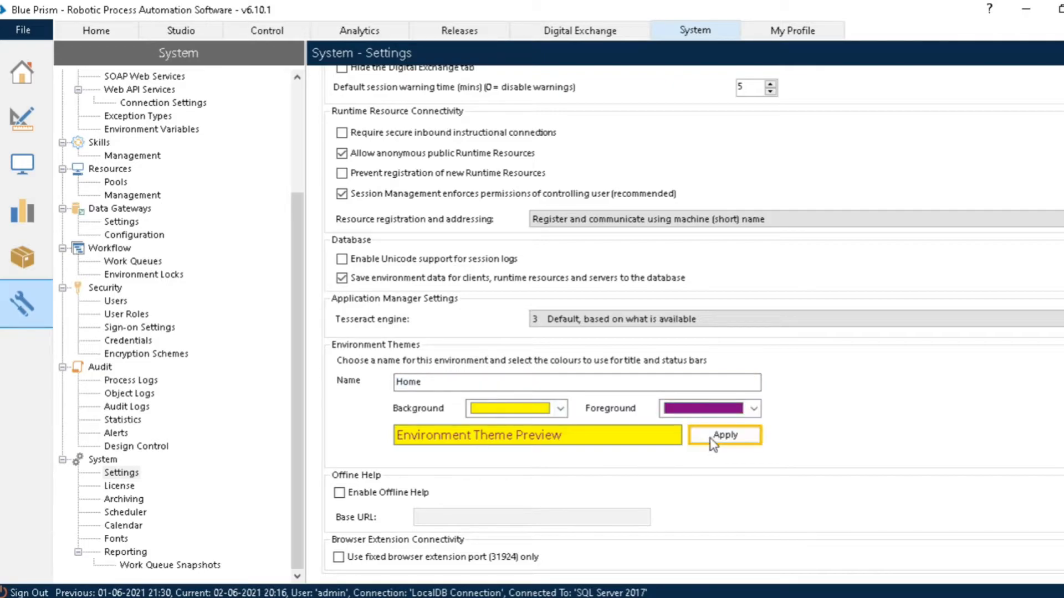
left_click(724, 435)
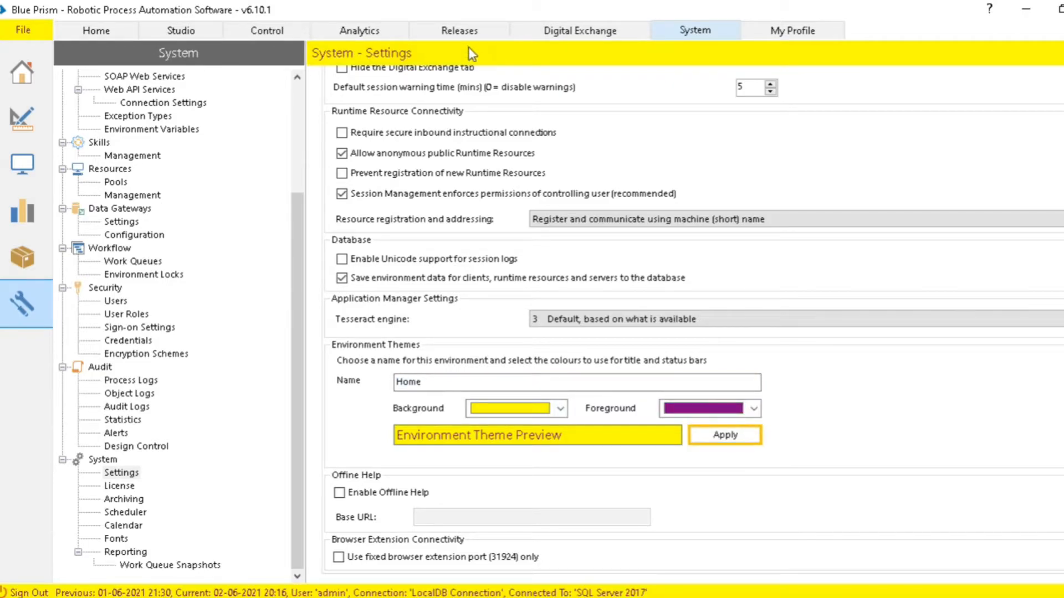
Step: View the yellow theme on Home, Studio, Control and Analytics, then return to System
left_click(95, 30)
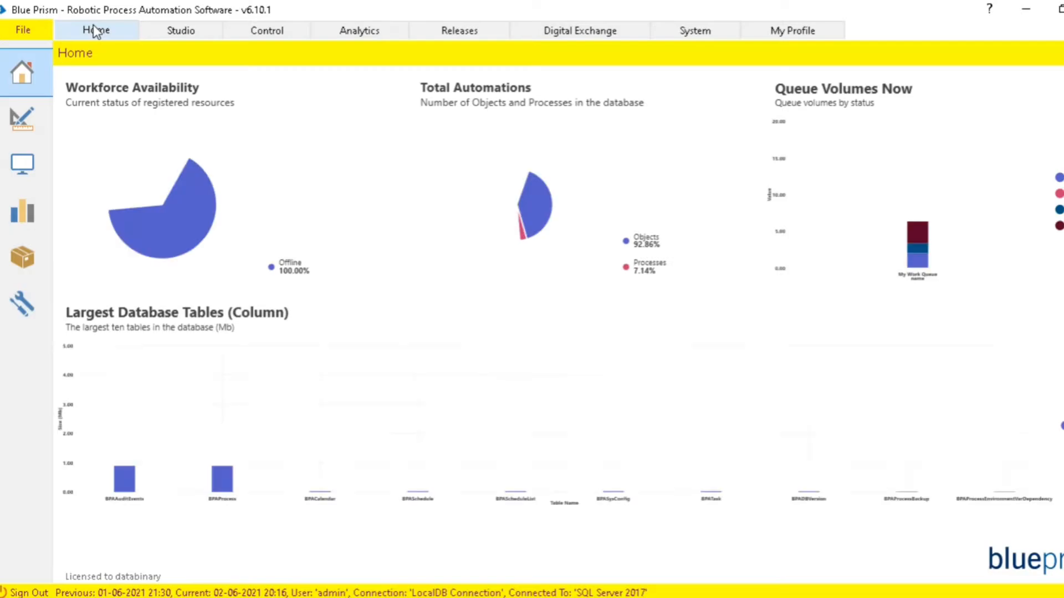
left_click(181, 30)
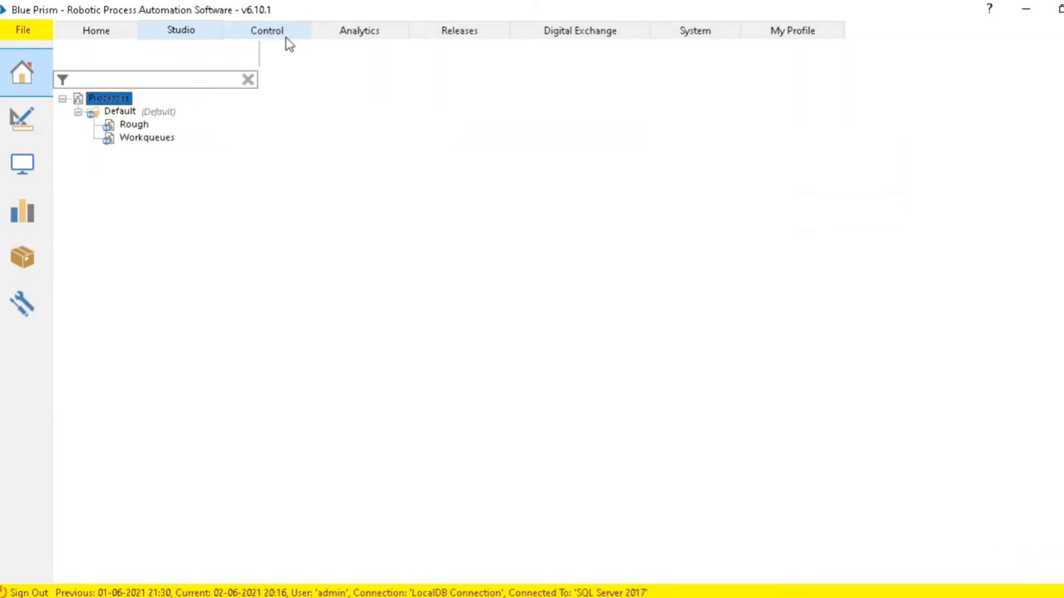
left_click(266, 30)
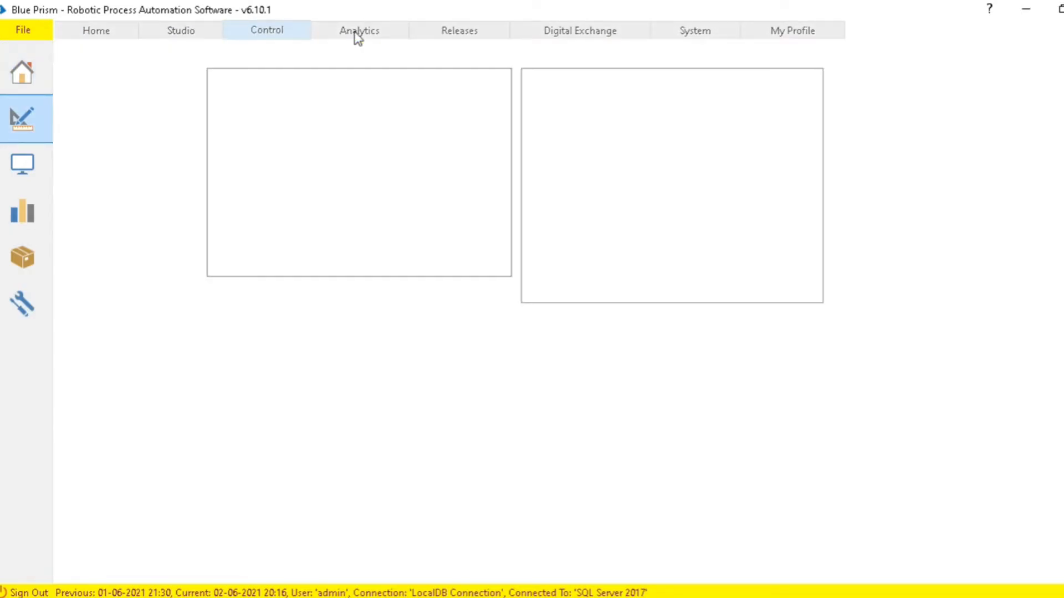
left_click(358, 30)
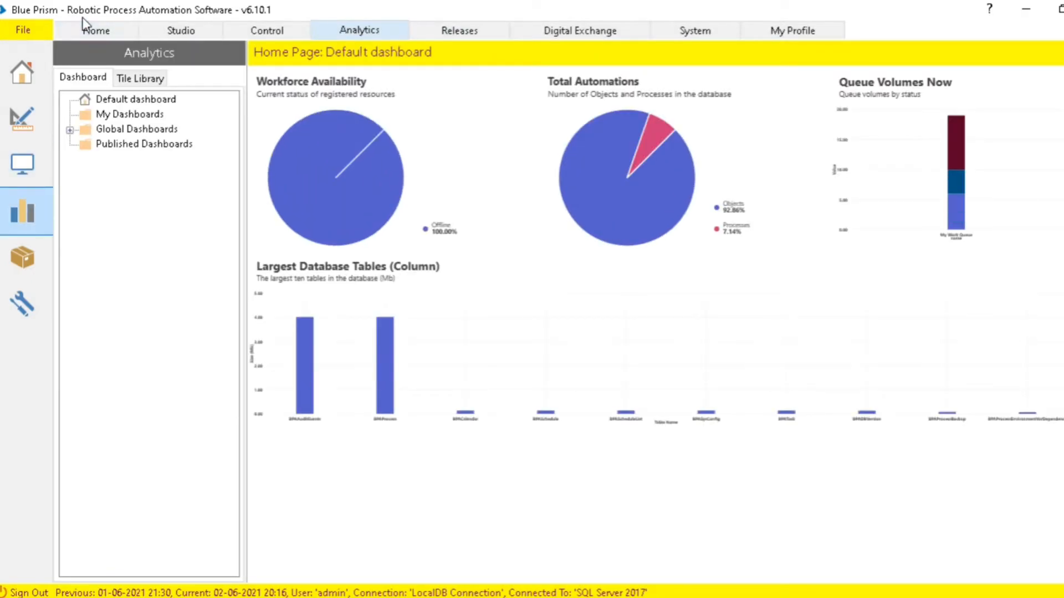
left_click(96, 30)
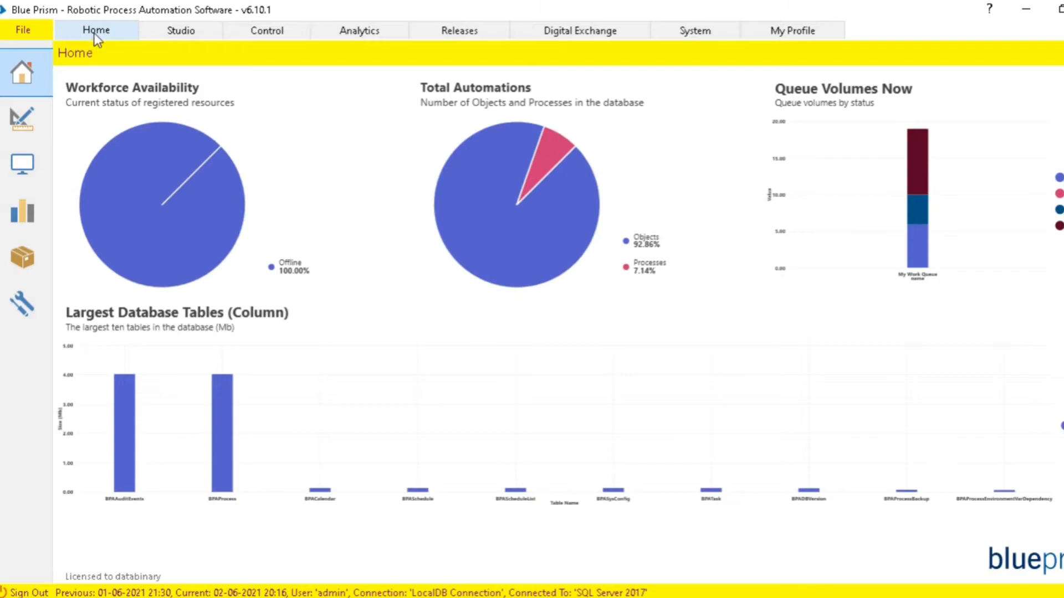
mouse_move(79, 61)
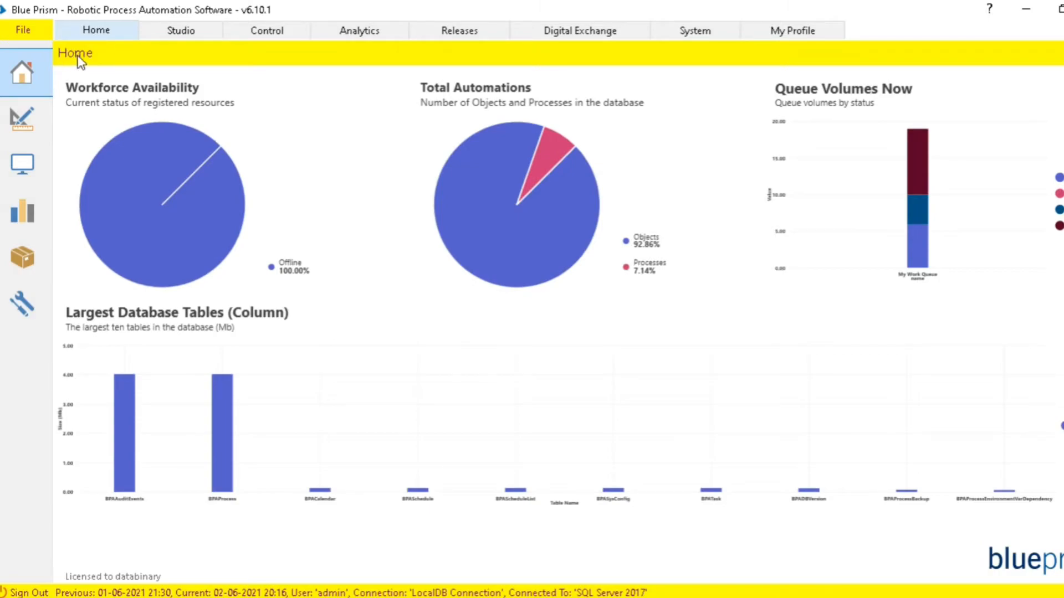
mouse_move(89, 59)
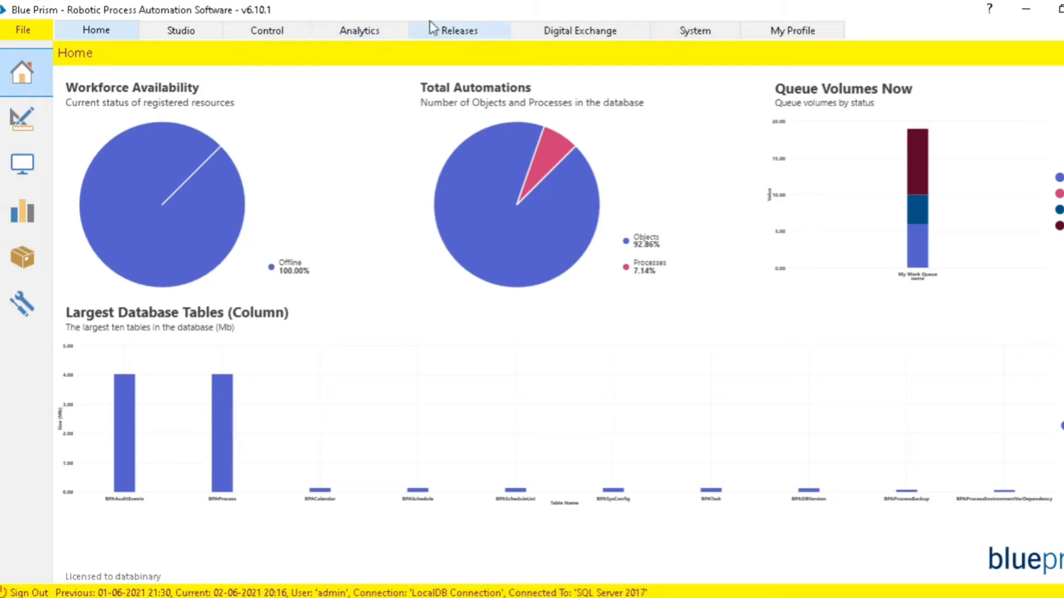
left_click(695, 30)
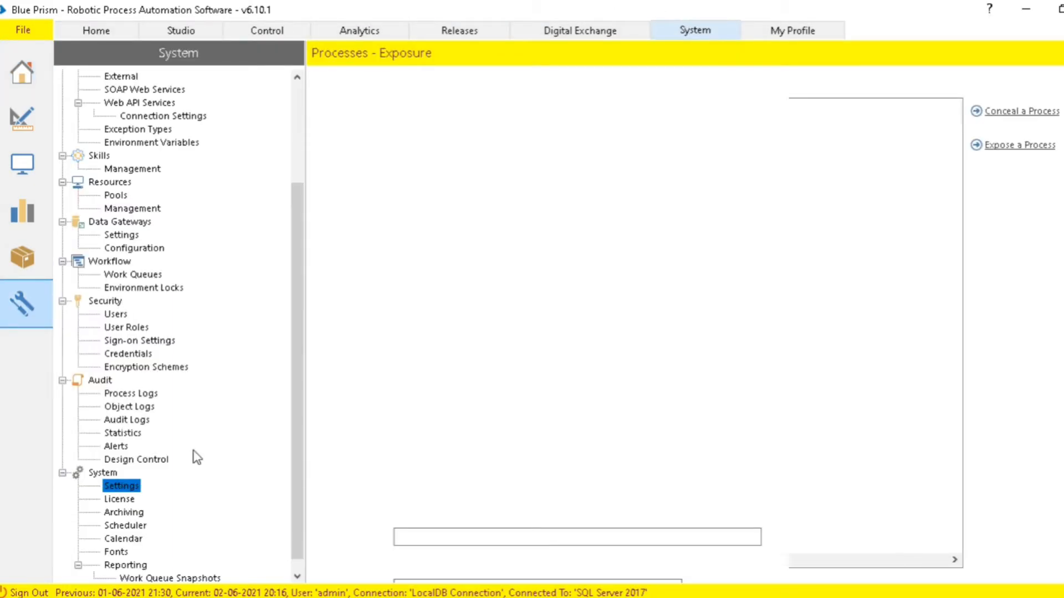
Step: Name the environment theme 'CODE GUN' in System Settings
left_click(121, 486)
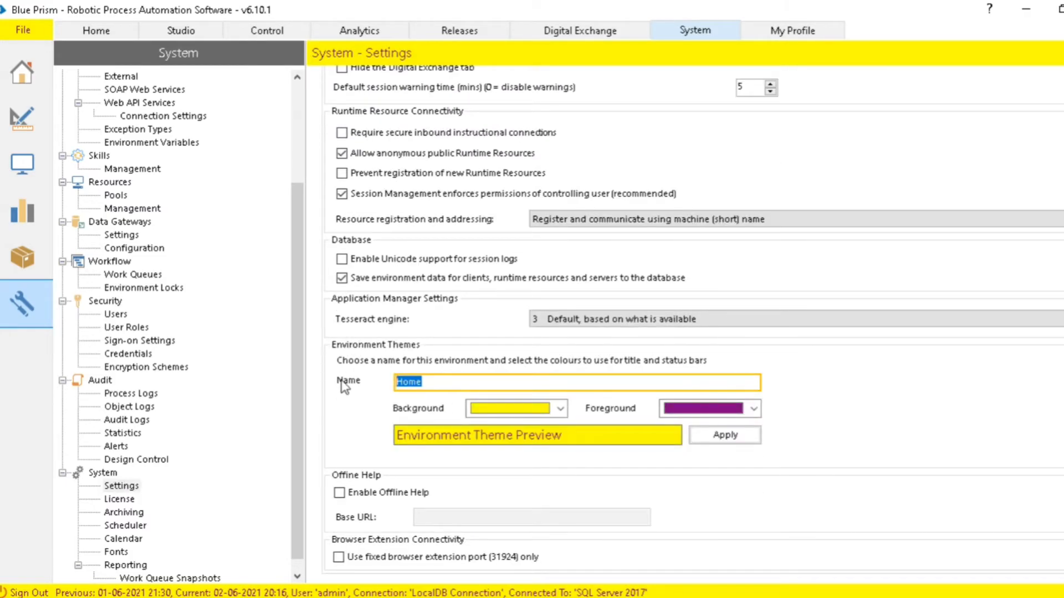
type("CODE")
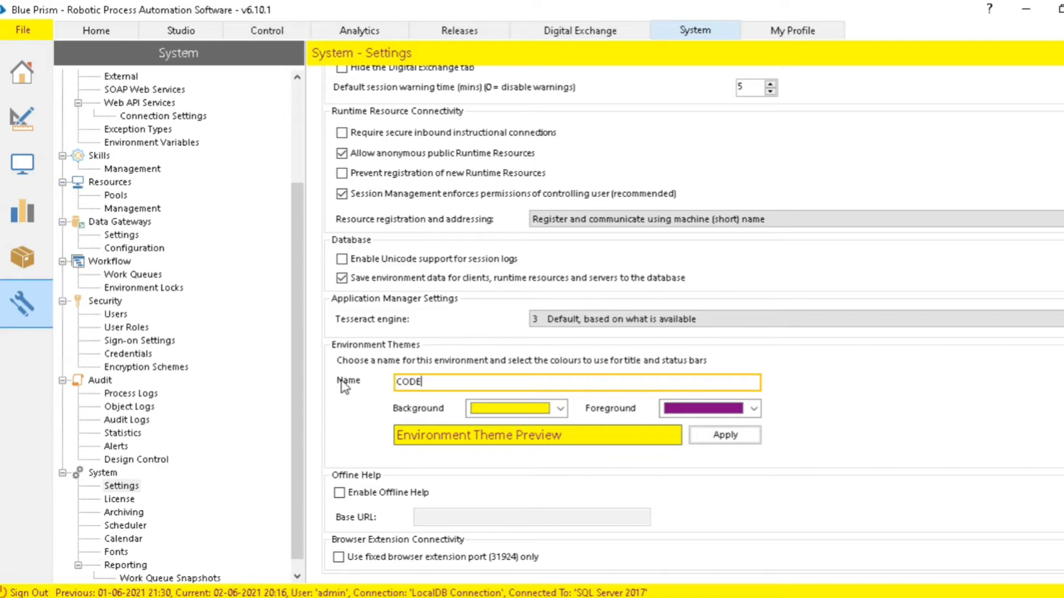
type("GUN")
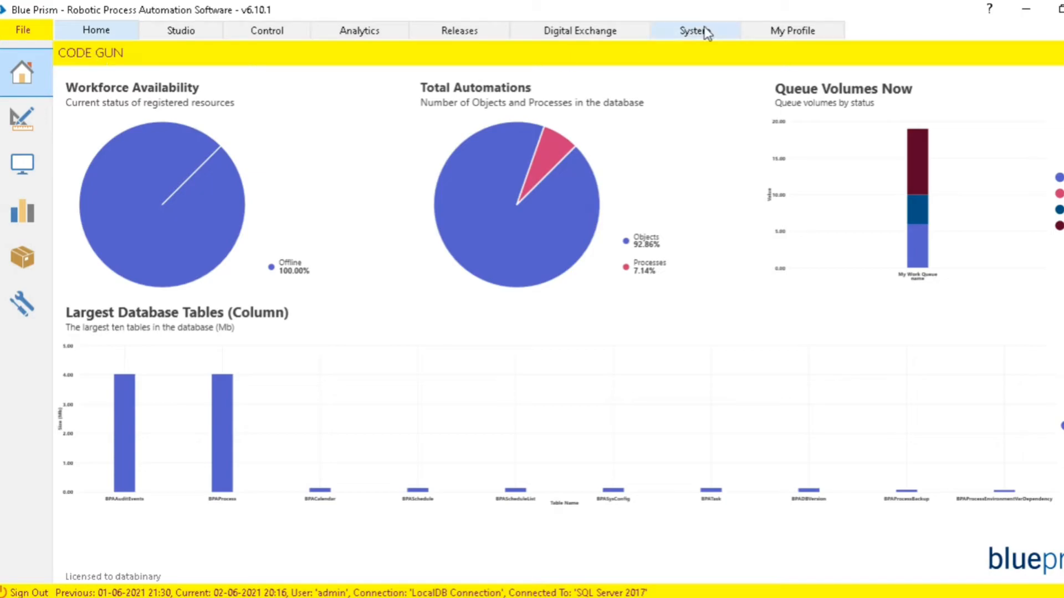
Step: Reopen System Settings and dismiss the low battery notification
left_click(694, 30)
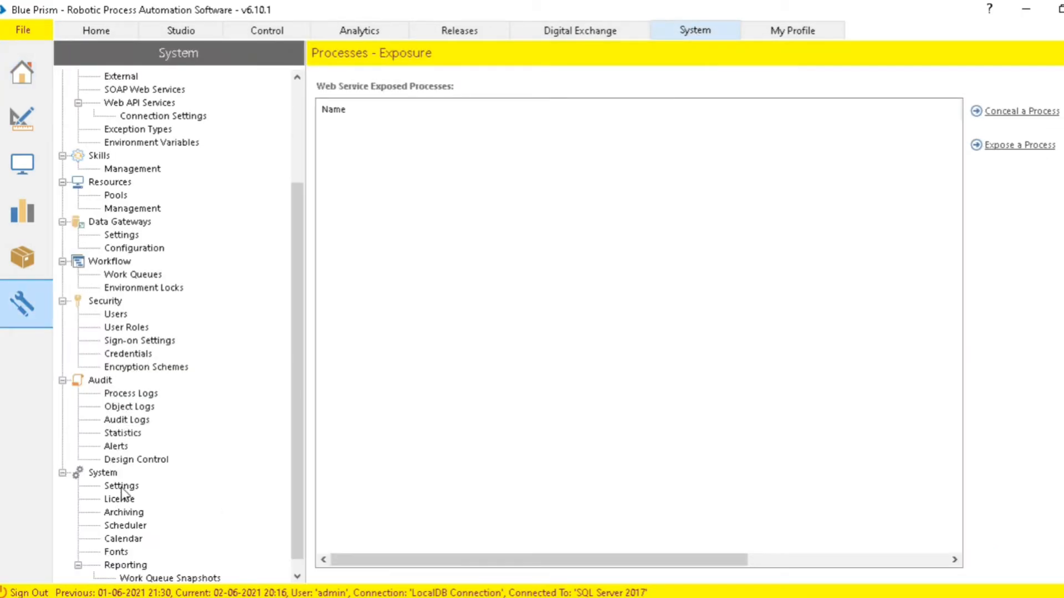
left_click(121, 486)
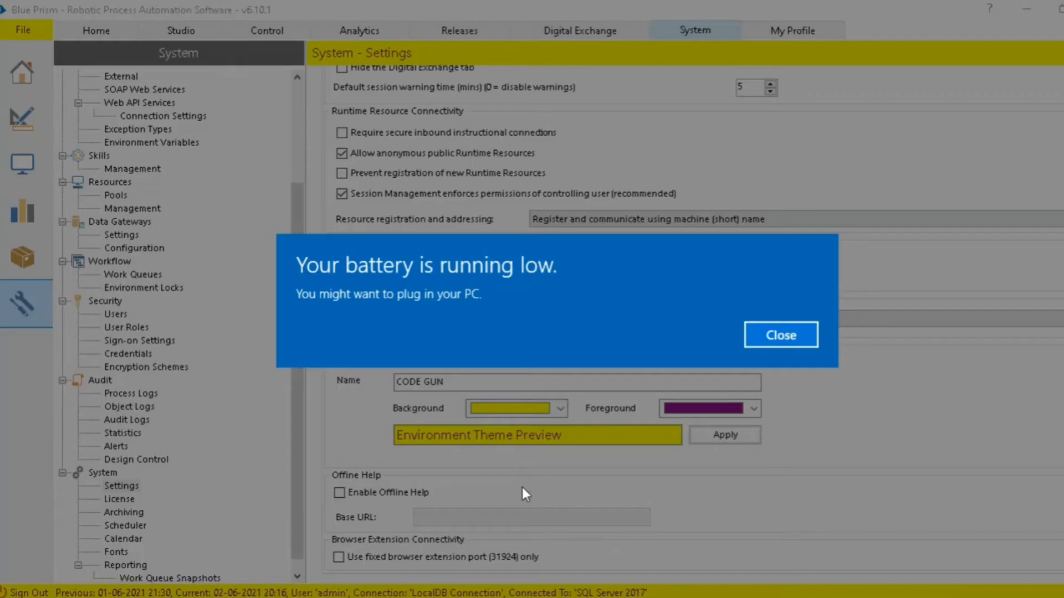
left_click(779, 334)
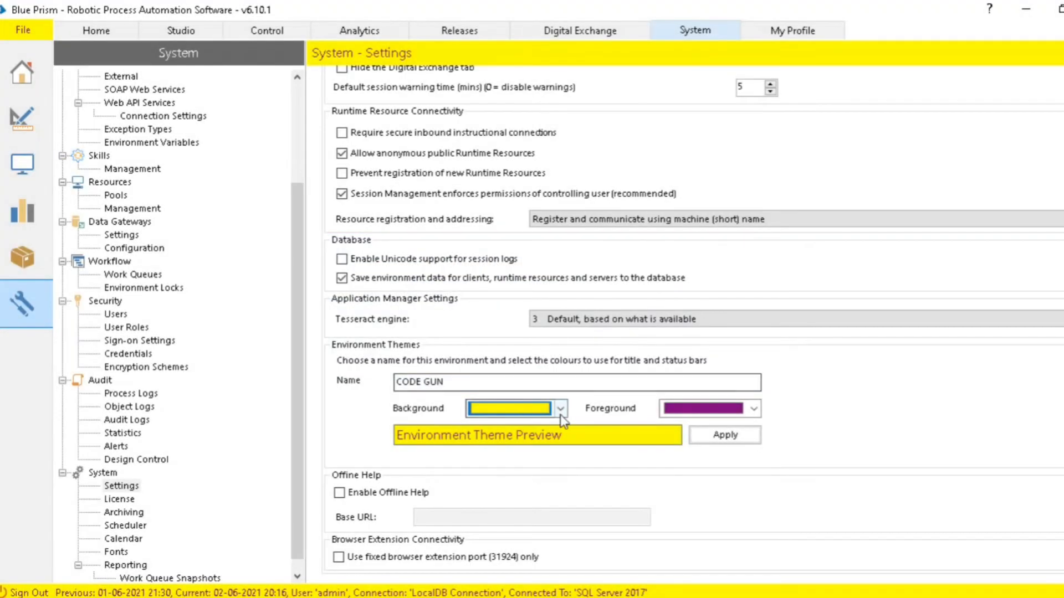
Step: Apply a green background and white foreground to the CODE GUN theme
left_click(559, 408)
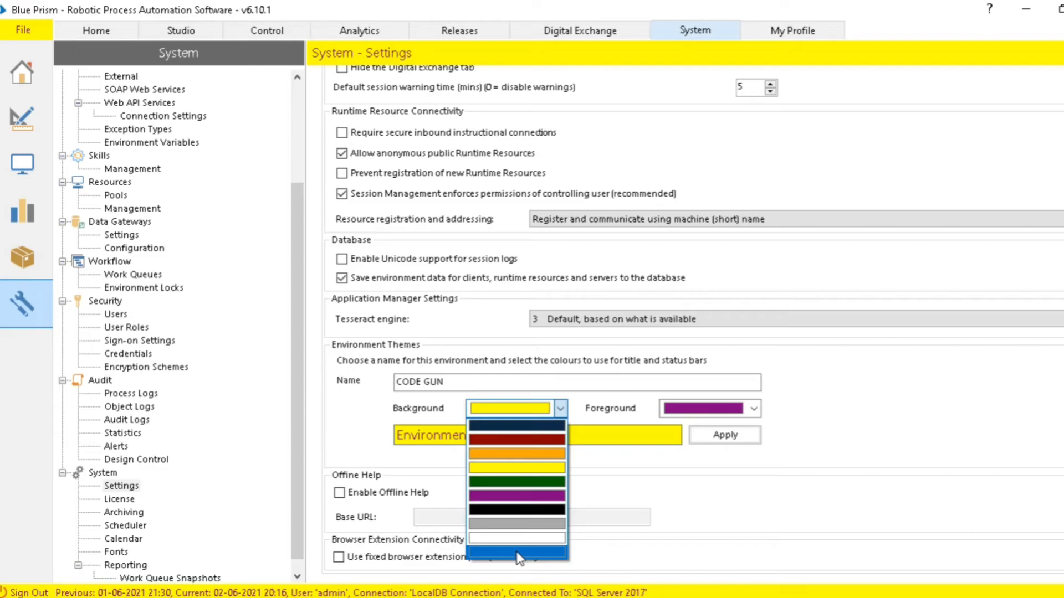
left_click(517, 481)
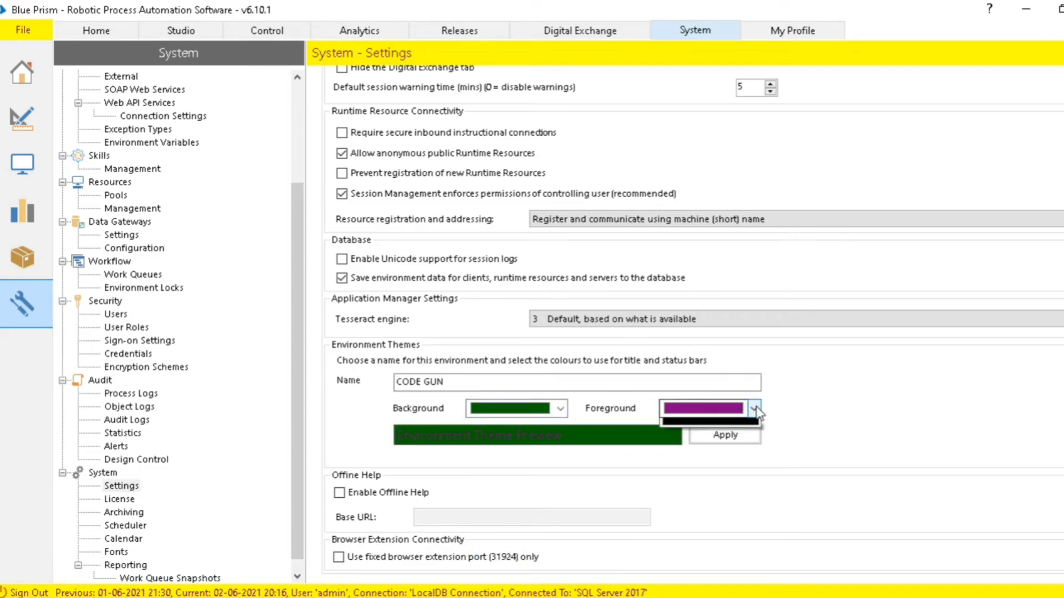
left_click(702, 421)
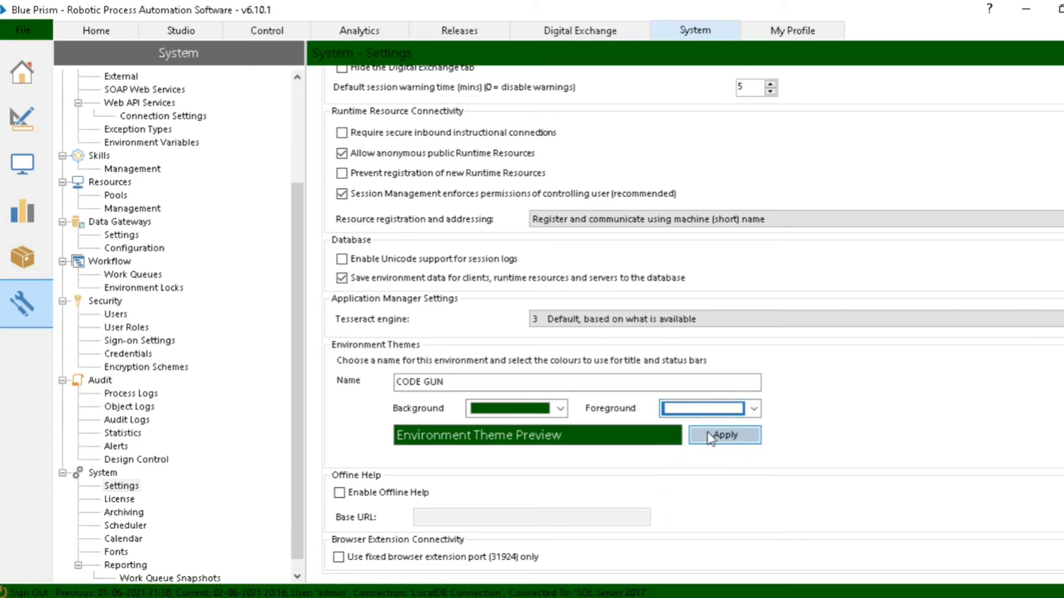
left_click(723, 435)
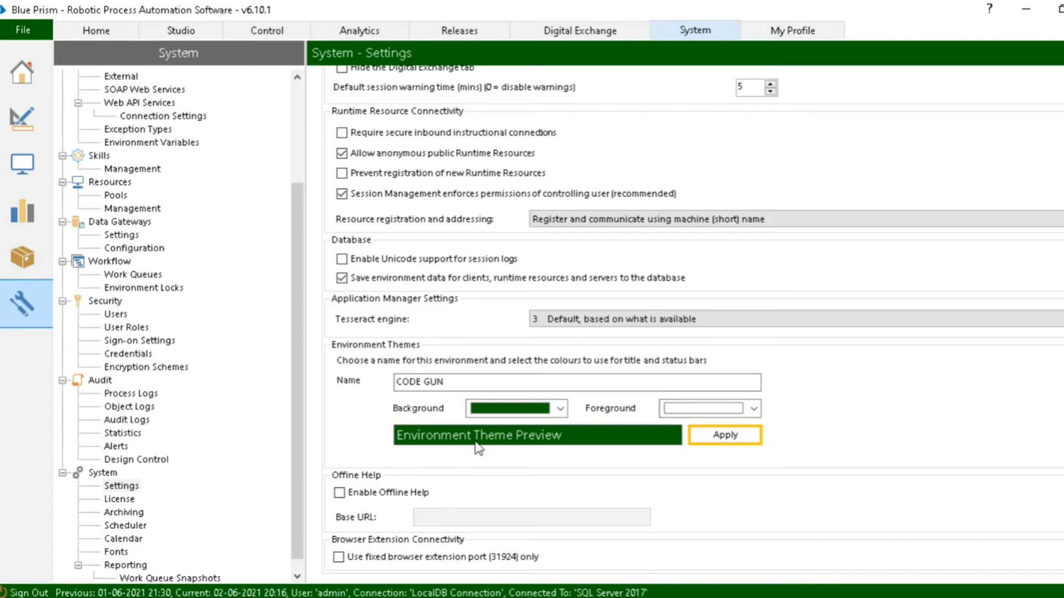